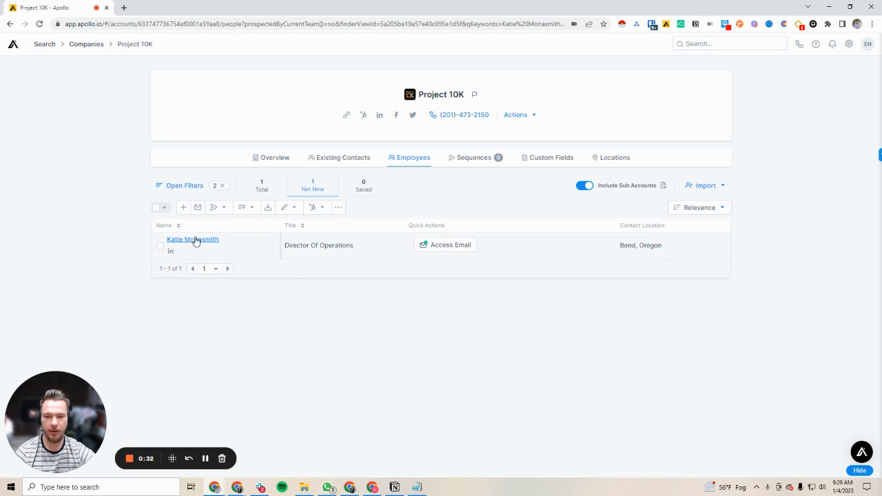
mouse_move(446, 246)
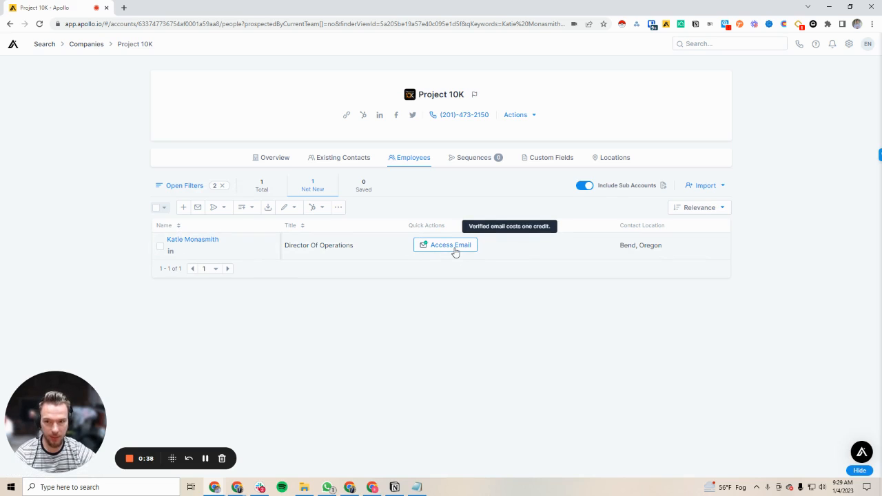
mouse_move(59, 229)
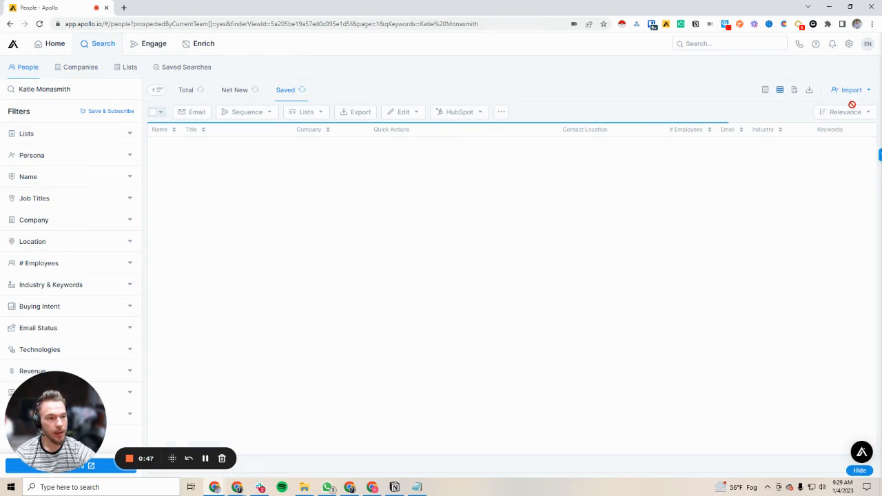
- Load 'Test upload to Apollo - Sheet1.csv' into the Bulk Import from CSV contact importer
click(851, 89)
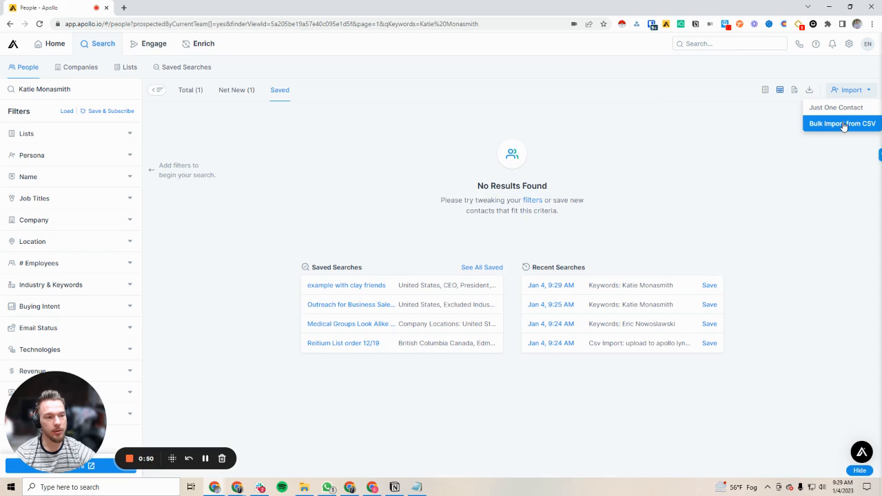
click(841, 124)
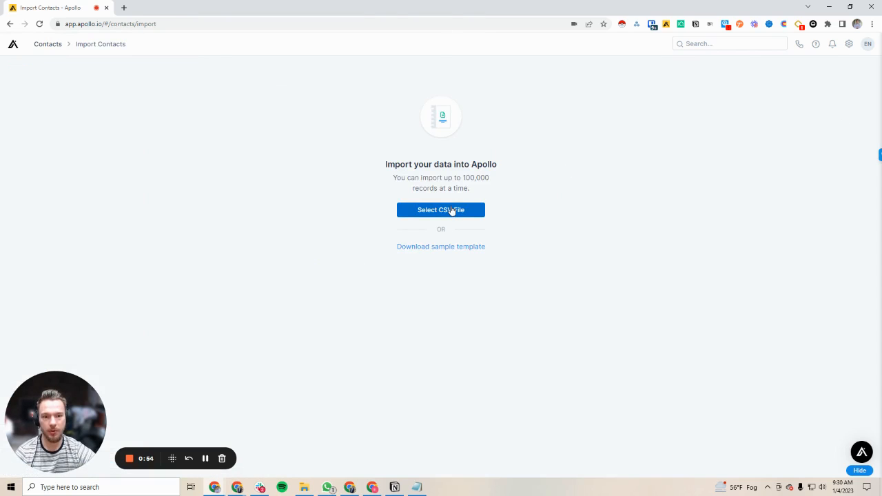
click(441, 209)
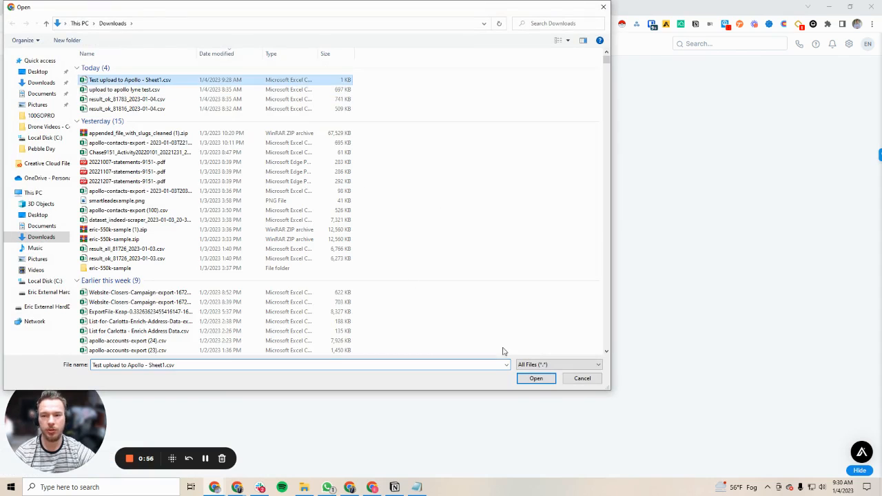
click(535, 378)
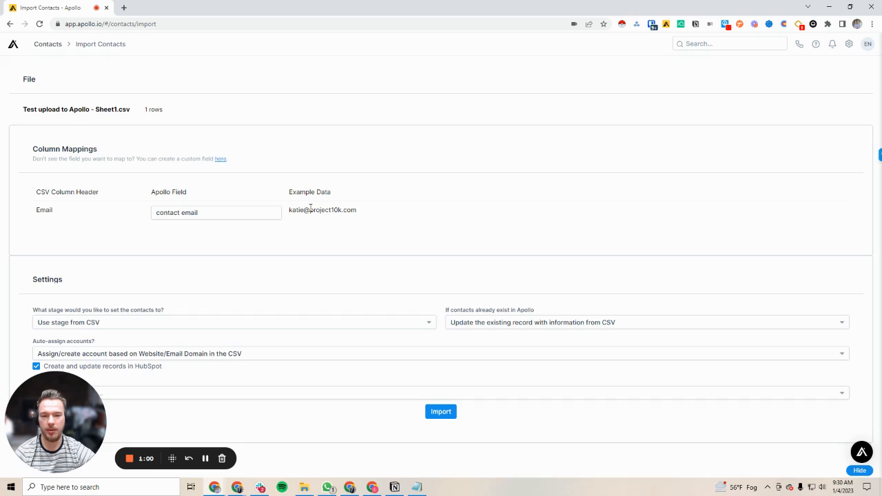
mouse_move(210, 265)
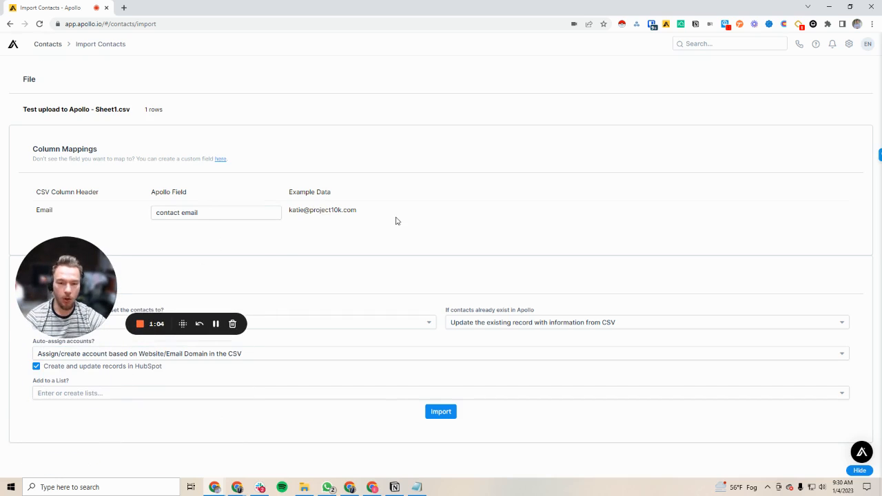
mouse_move(441, 411)
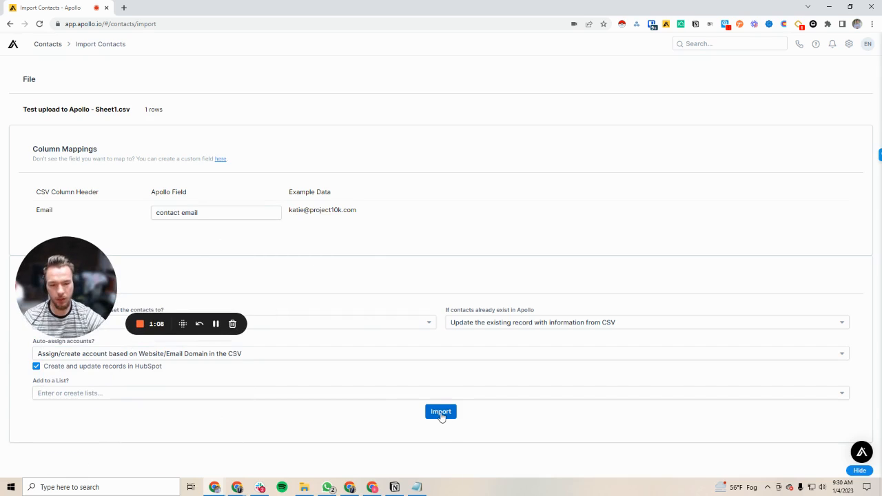
- Run the import with default mapping, then go to the account's credit usage page
click(441, 411)
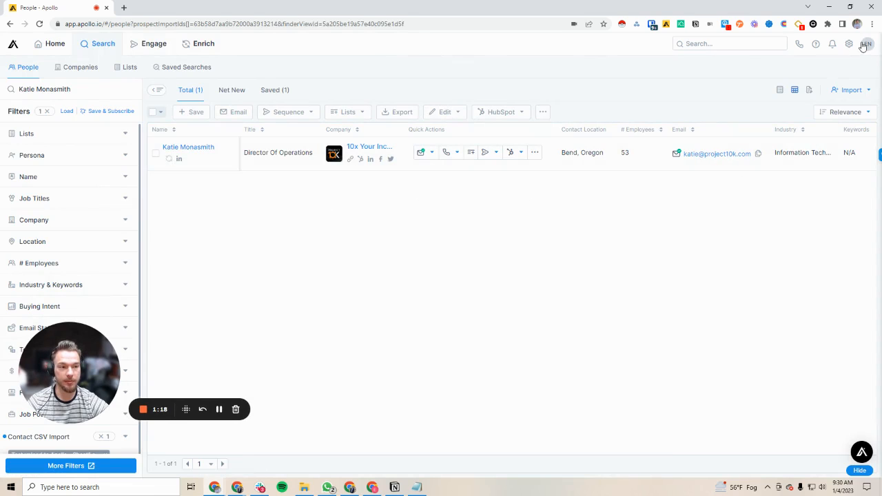
click(849, 43)
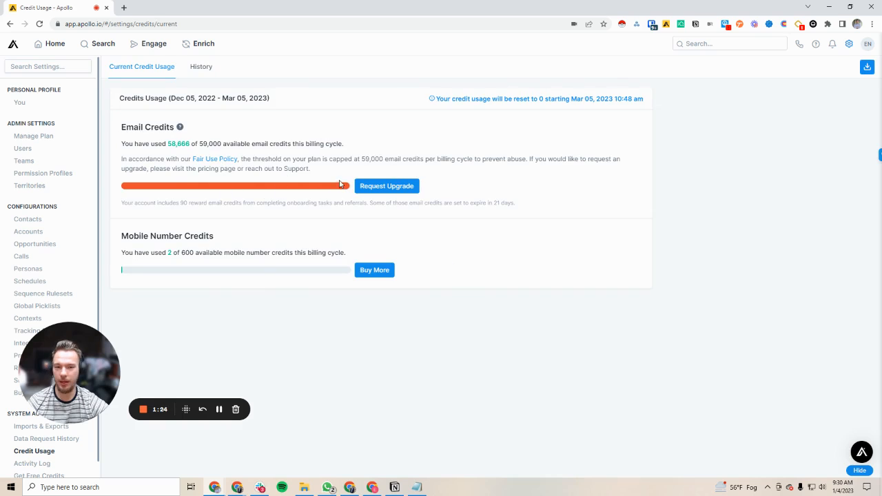
mouse_move(488, 107)
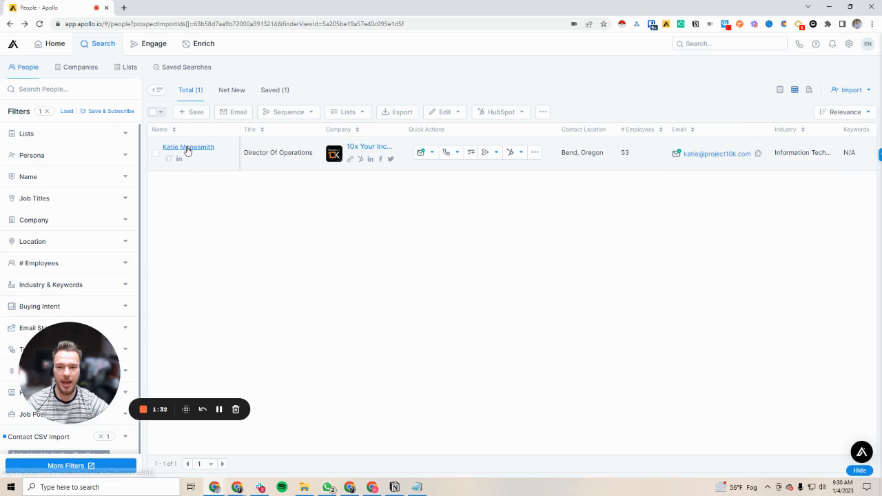
mouse_move(171, 160)
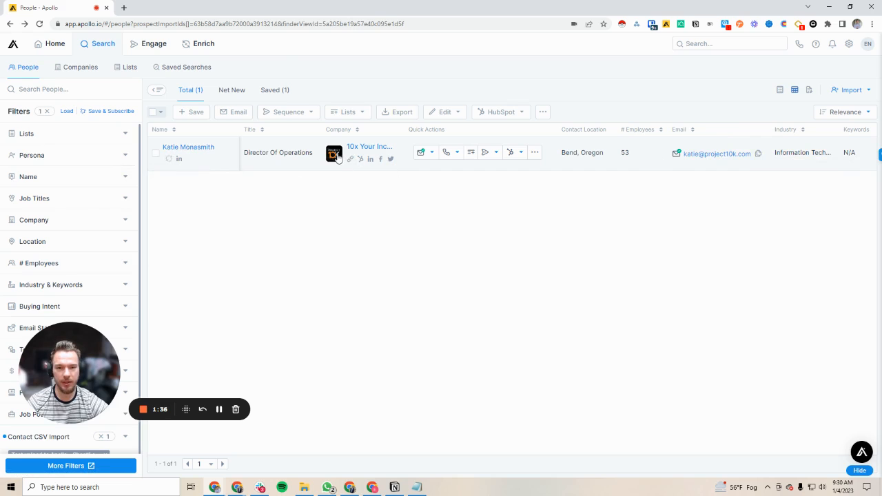
click(370, 146)
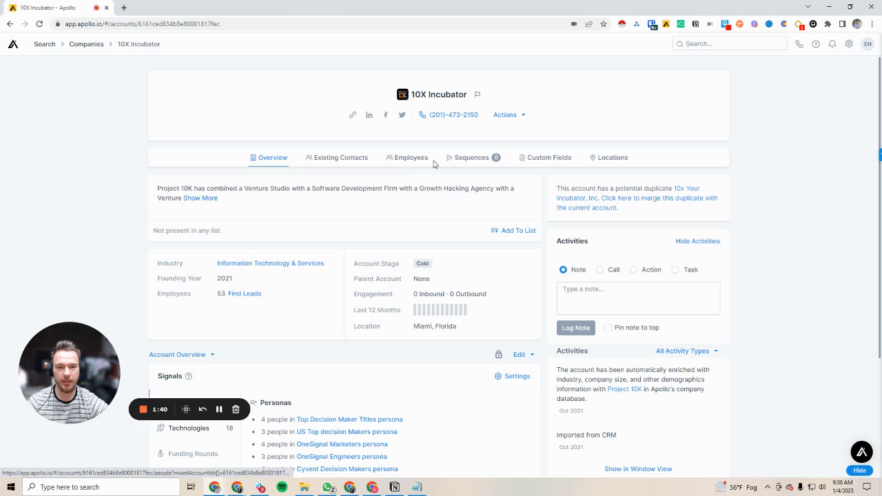
click(407, 157)
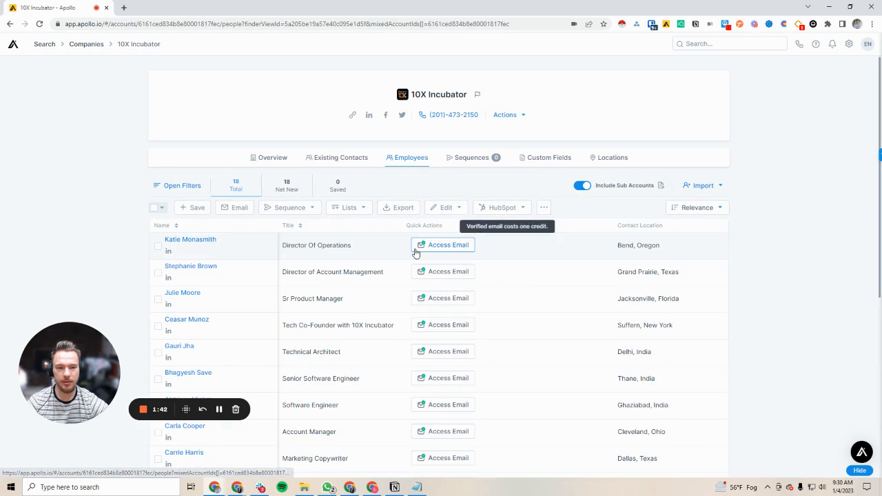
click(273, 157)
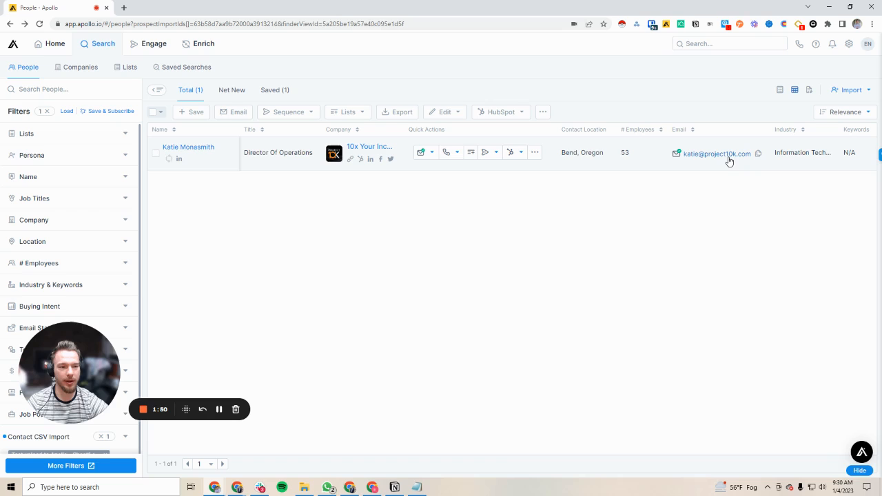
mouse_move(778, 220)
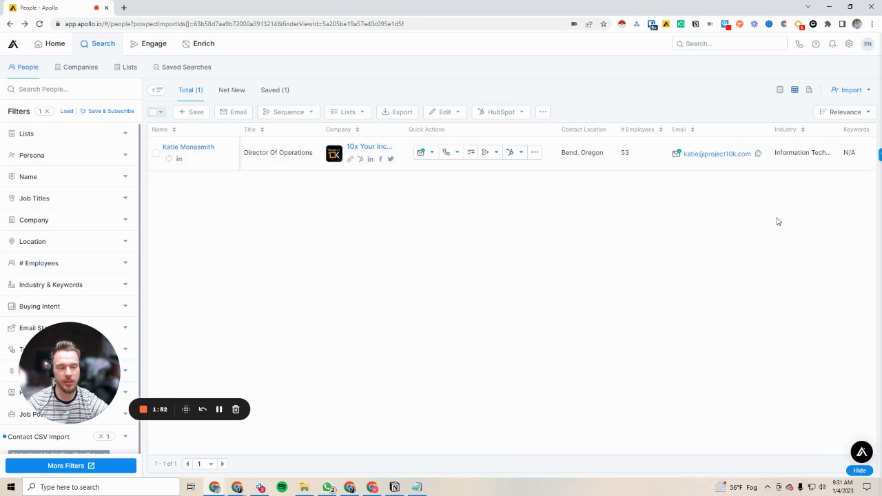
mouse_move(654, 168)
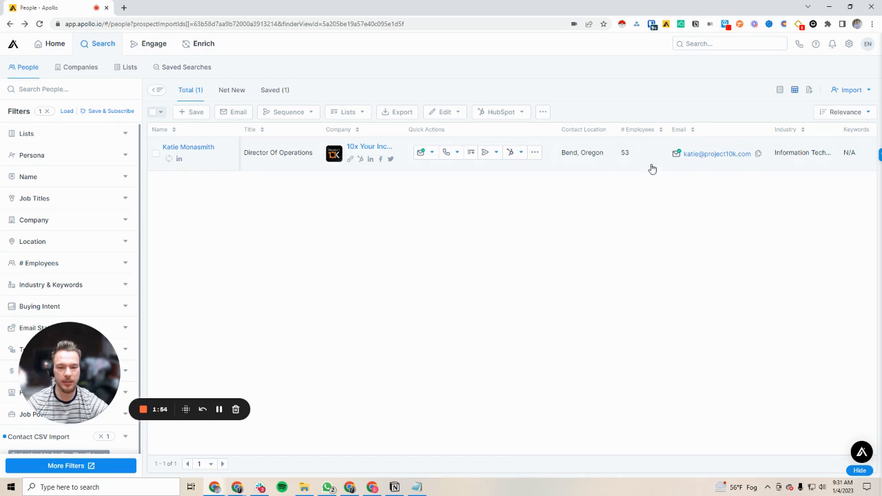
mouse_move(356, 176)
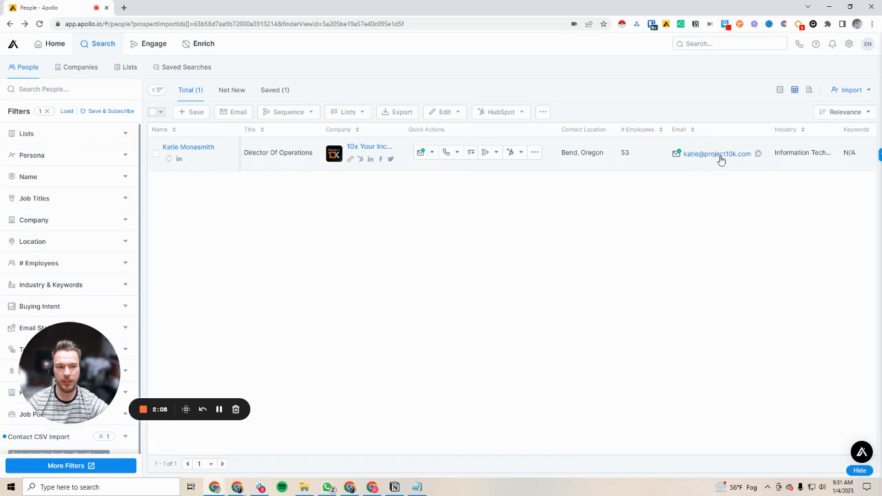
mouse_move(725, 157)
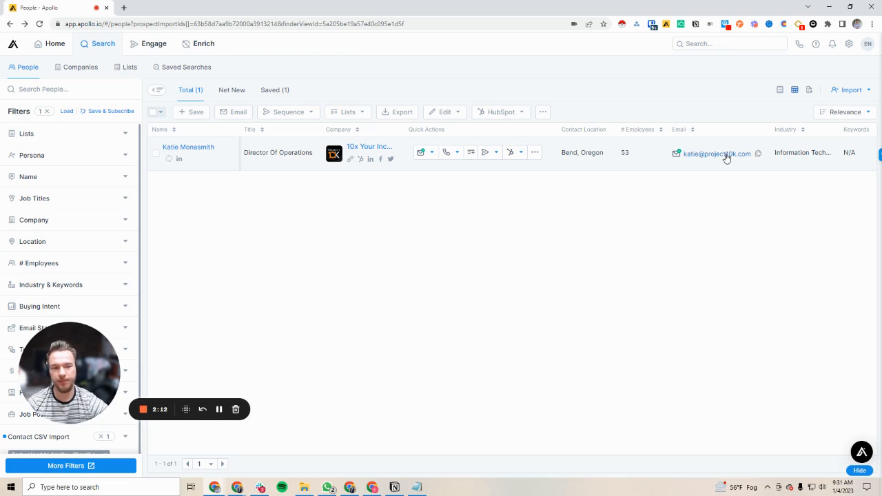
mouse_move(507, 243)
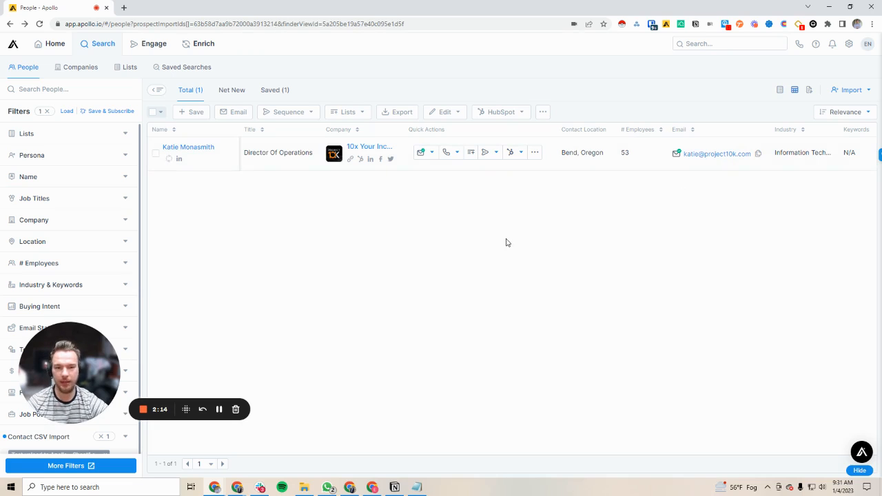
mouse_move(509, 311)
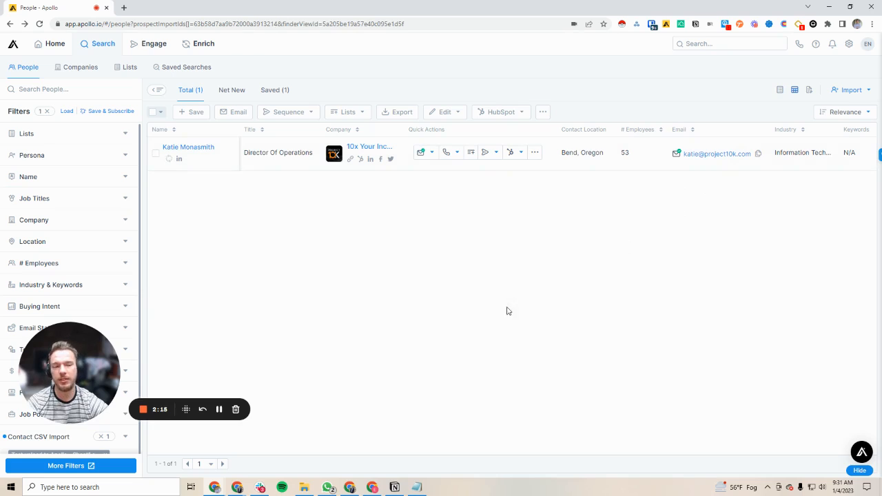
mouse_move(675, 300)
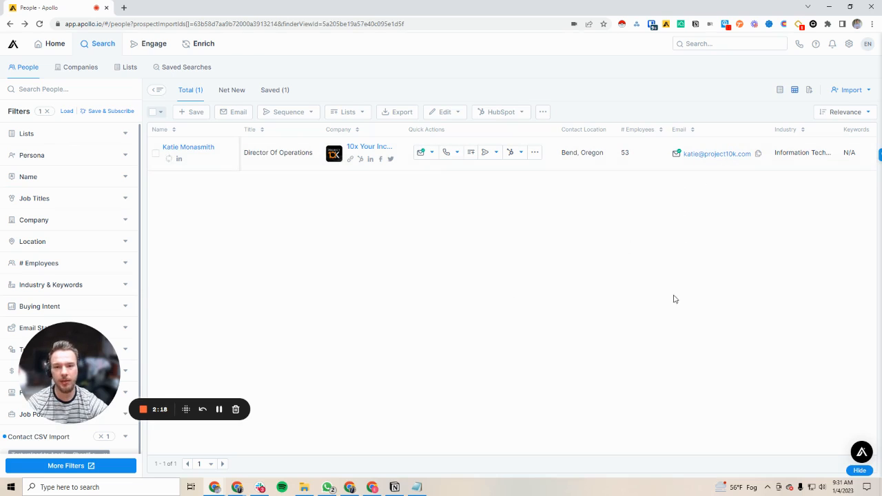
mouse_move(488, 242)
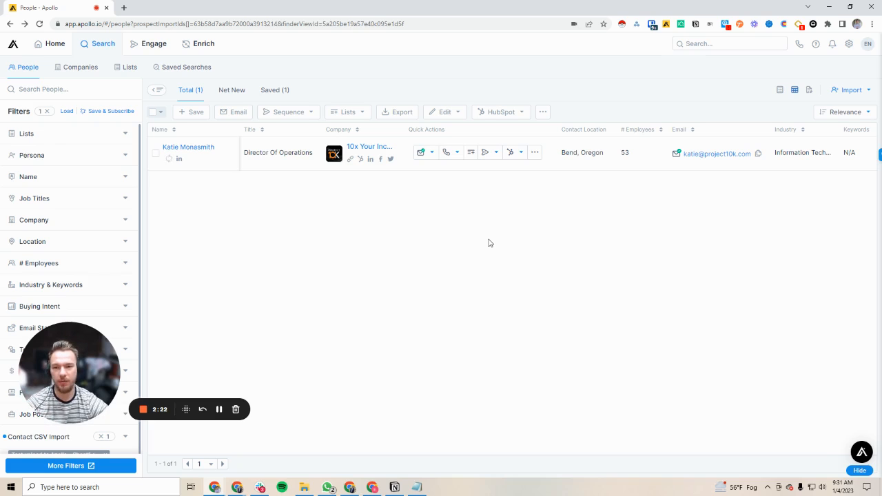
mouse_move(91, 262)
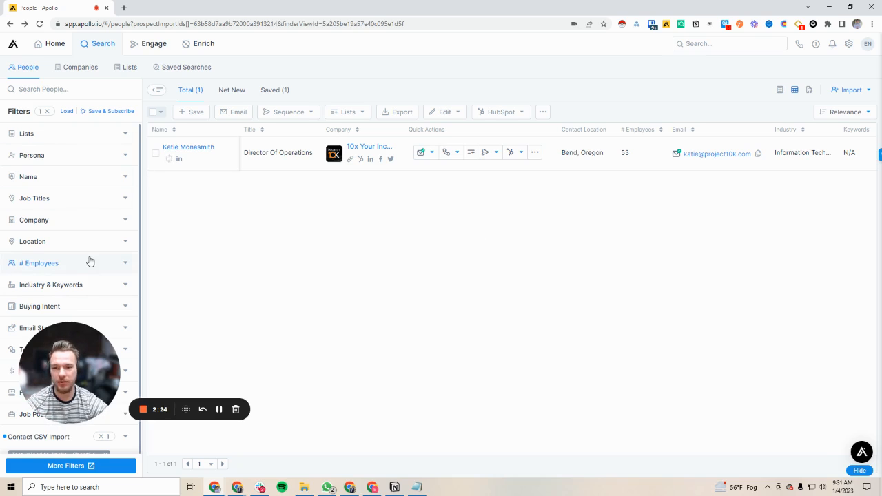